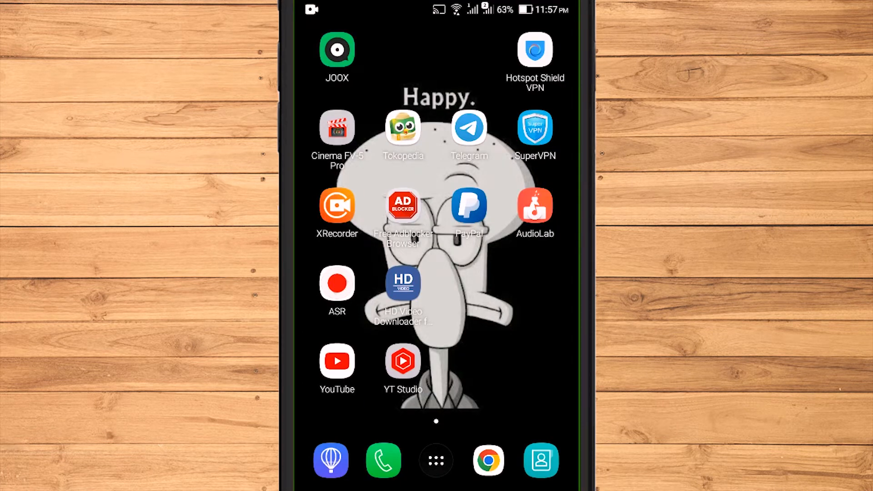
- Launch AudioLab from the home screen icon
click(535, 208)
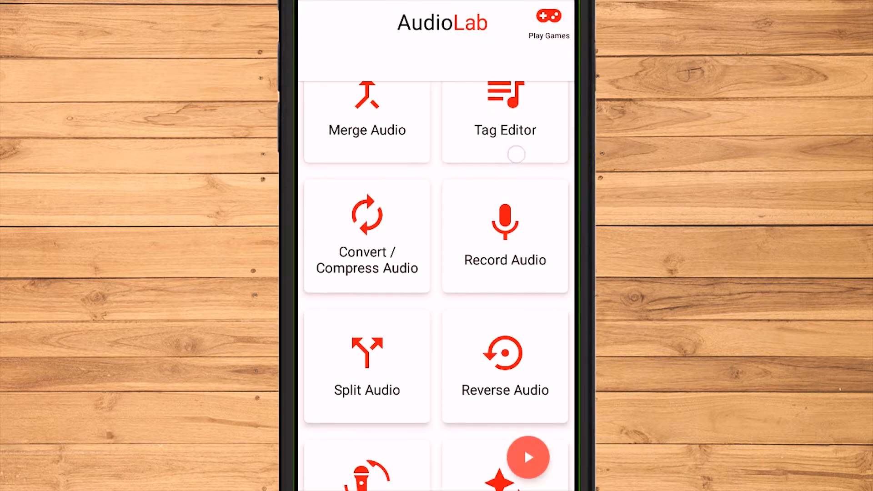
scroll(down, 3)
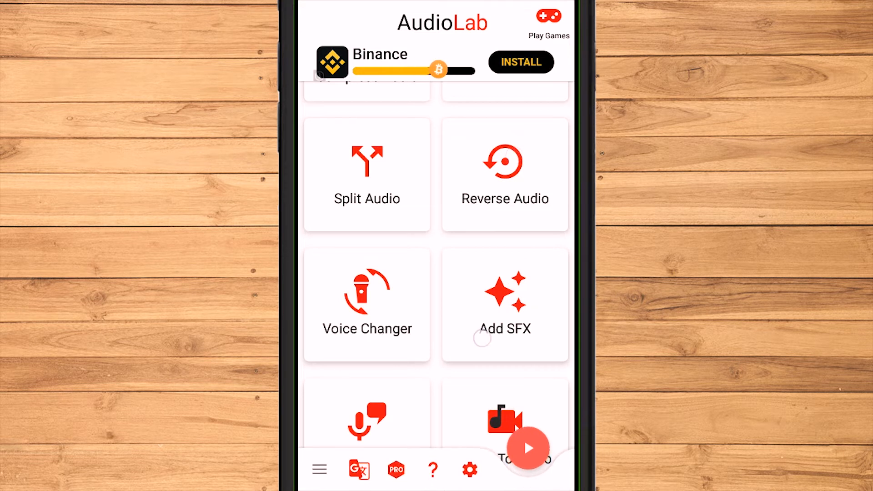
scroll(down, 3)
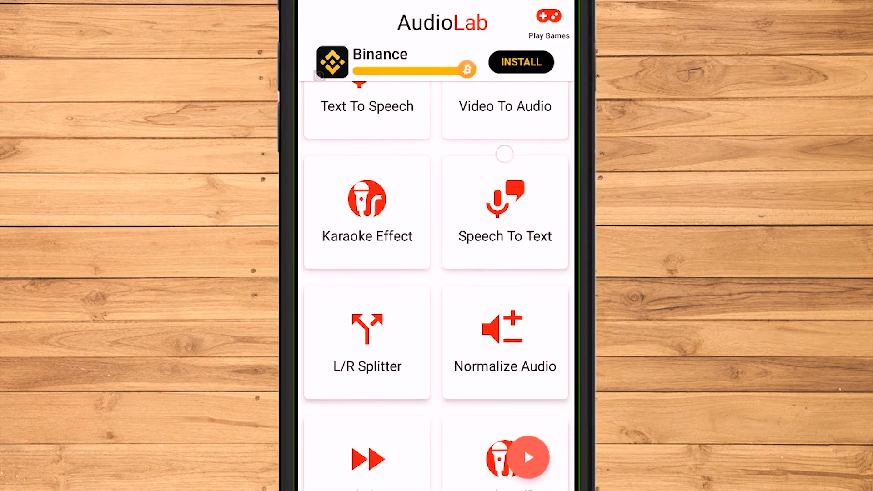
scroll(down, 3)
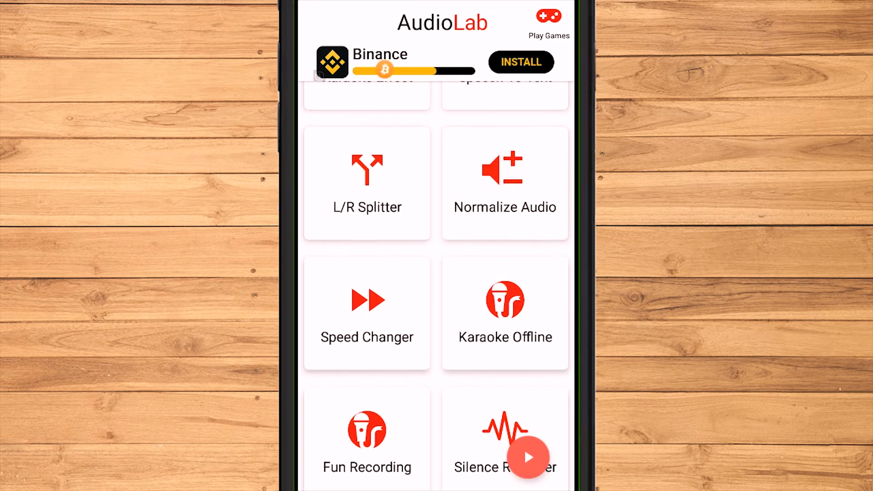
scroll(down, 3)
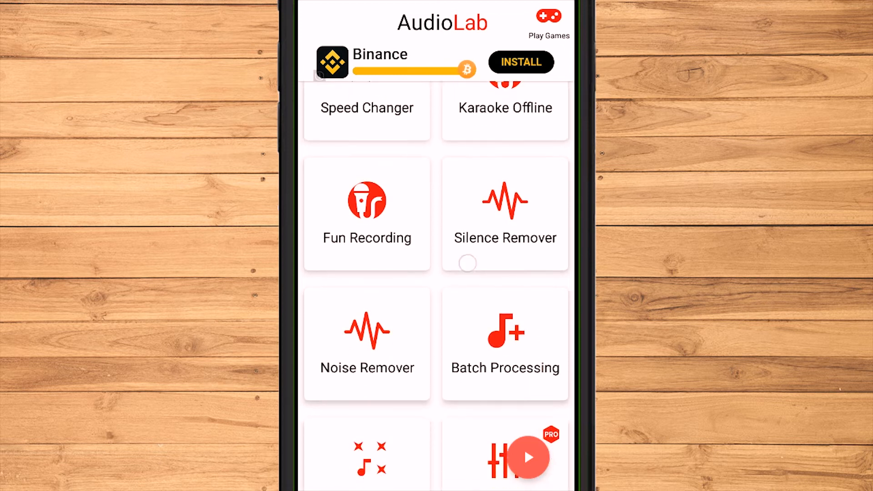
scroll(down, 3)
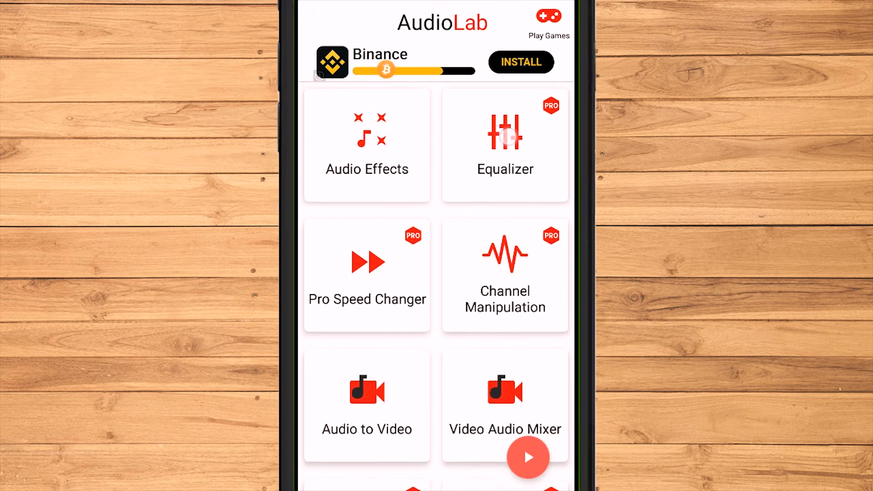
scroll(down, 3)
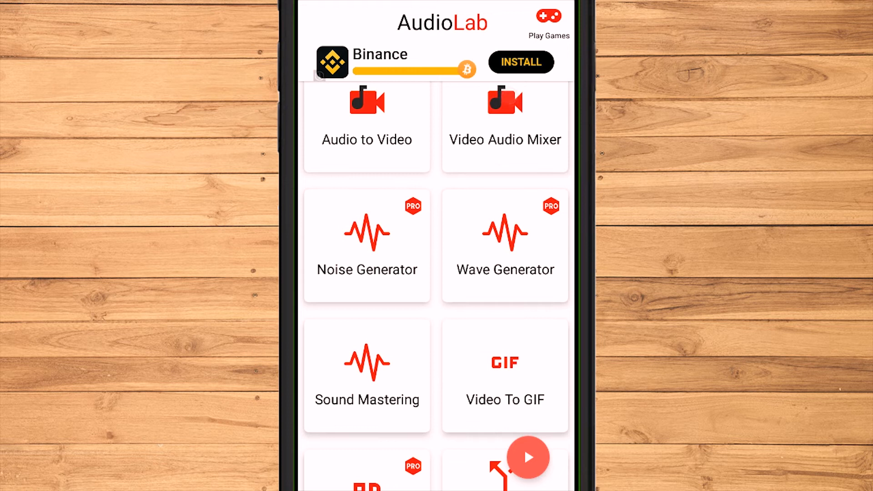
scroll(down, 3)
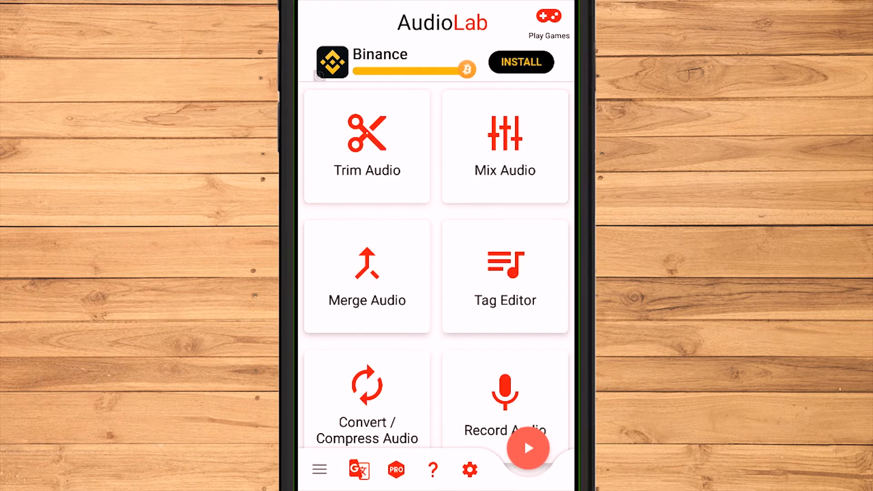
- Enter the Voice Changer and pick the bcl pot audio file from the list
click(368, 145)
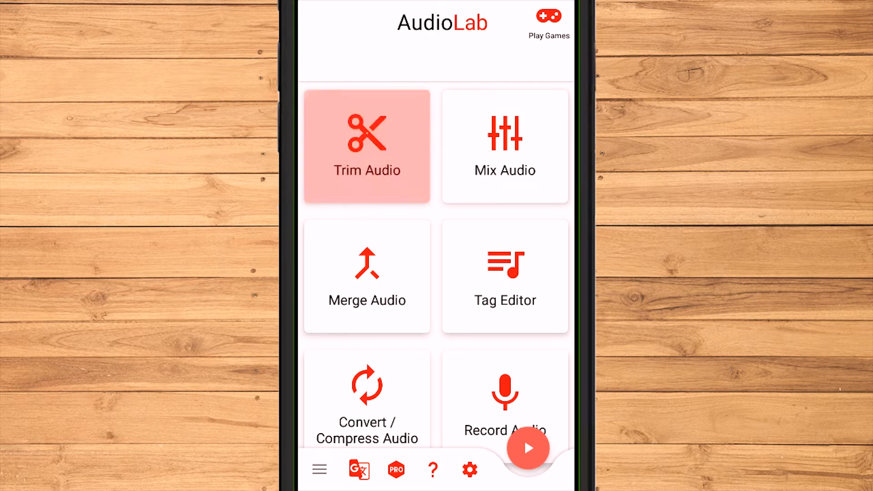
click(367, 147)
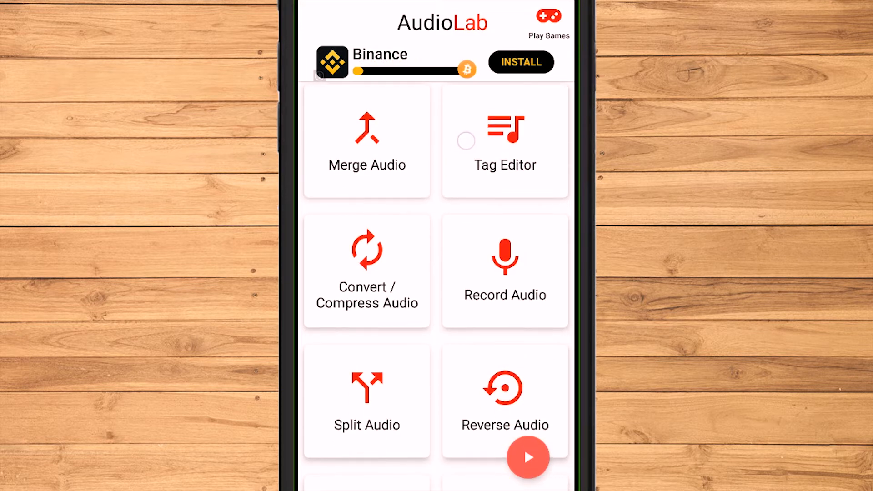
scroll(down, 3)
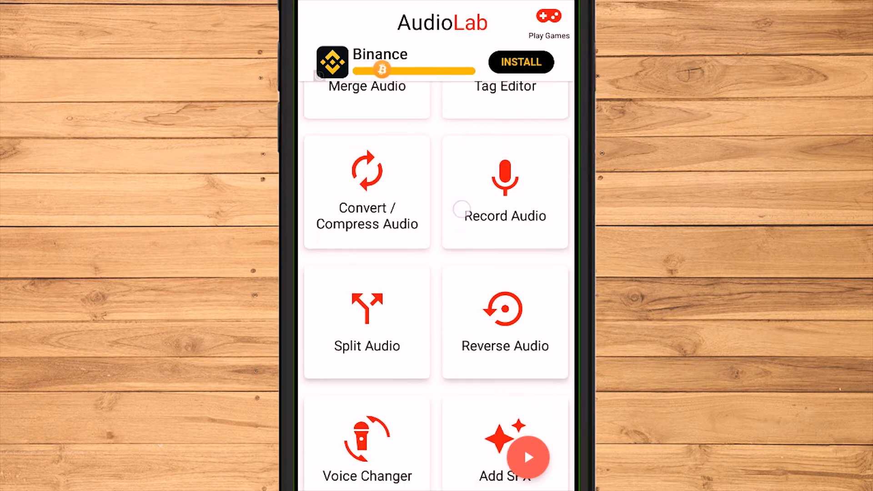
scroll(down, 3)
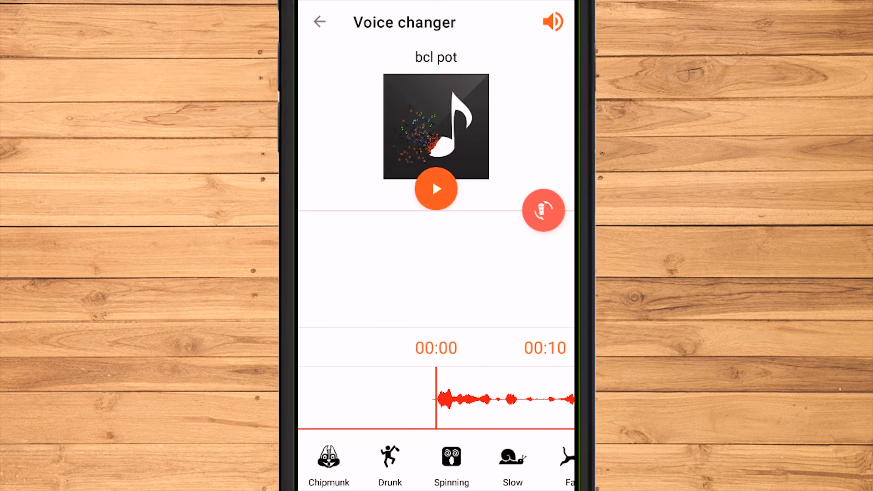
click(436, 189)
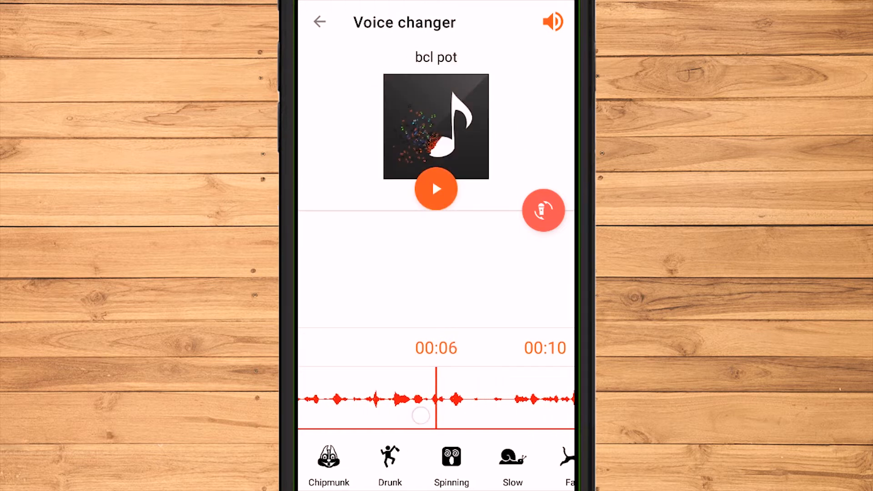
click(435, 189)
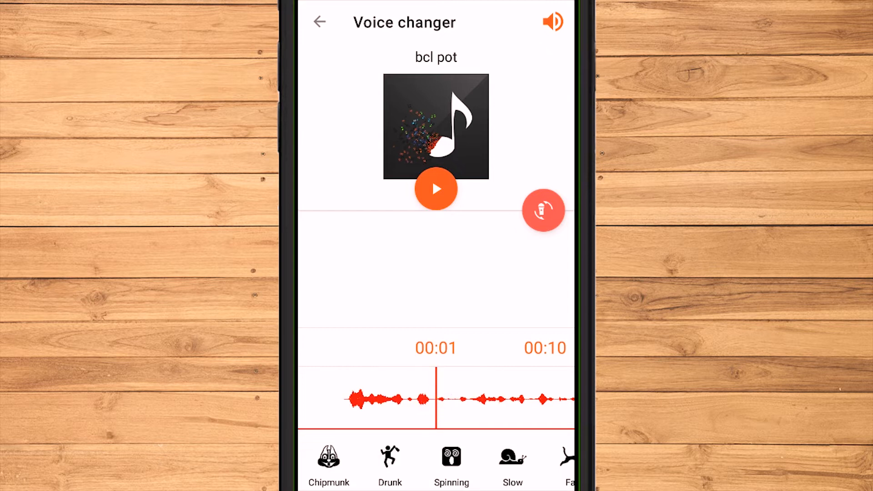
drag(436, 401, 512, 401)
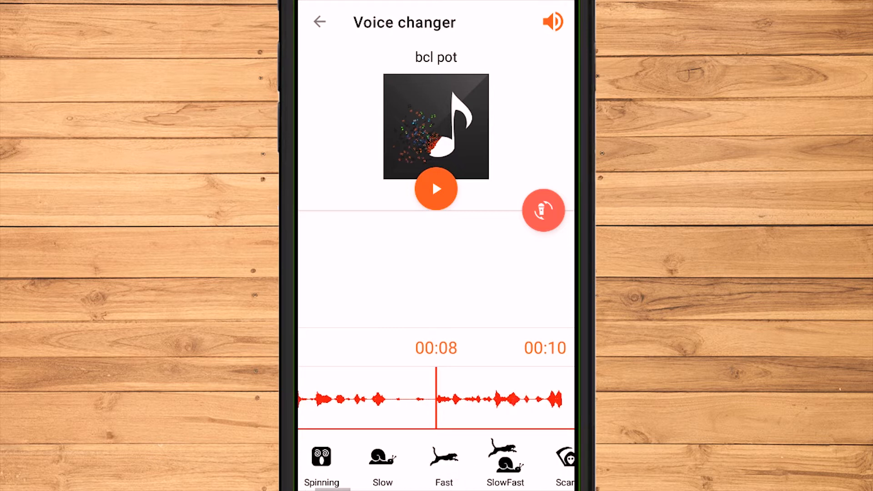
scroll(left, 3)
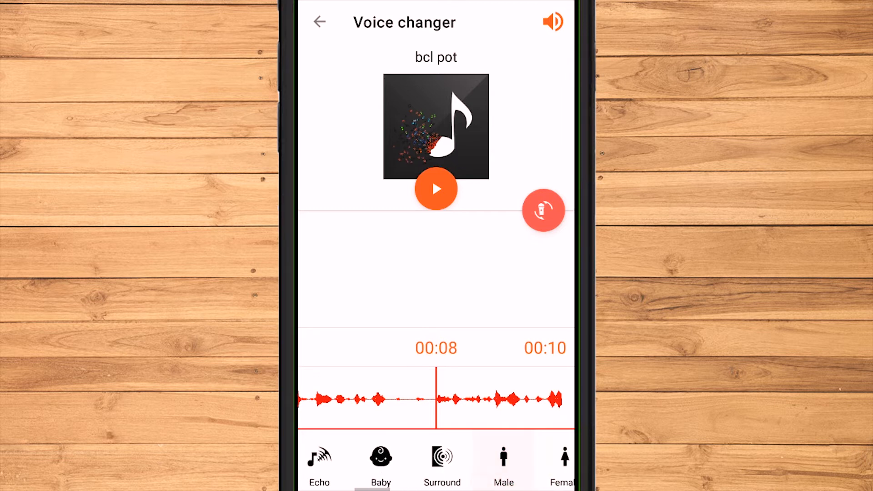
click(442, 458)
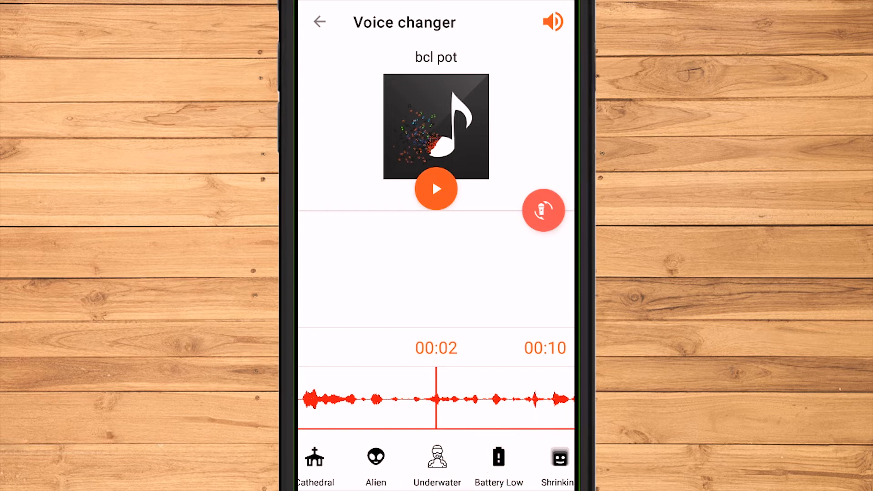
- Apply the Surround effect over the playing bcl pot waveform
click(437, 464)
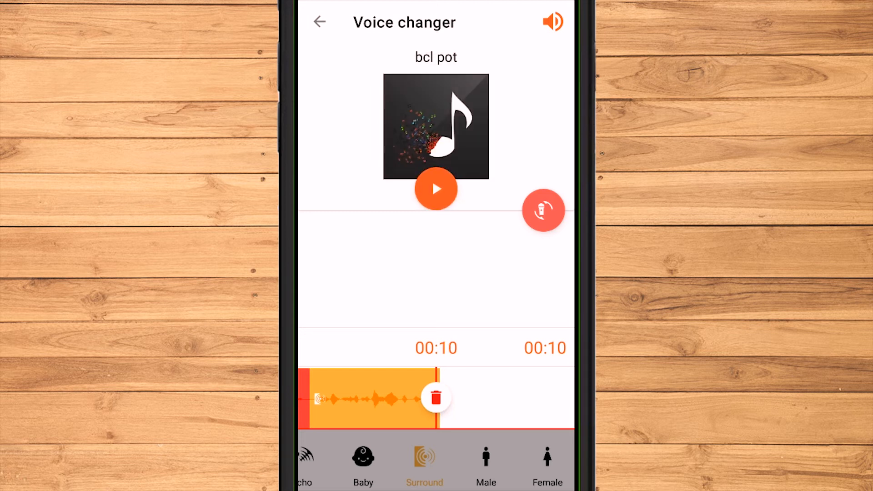
- Save the clip as an mp3 named 'bcl tutor', keeping Use As Music
click(543, 211)
text(bcl t)
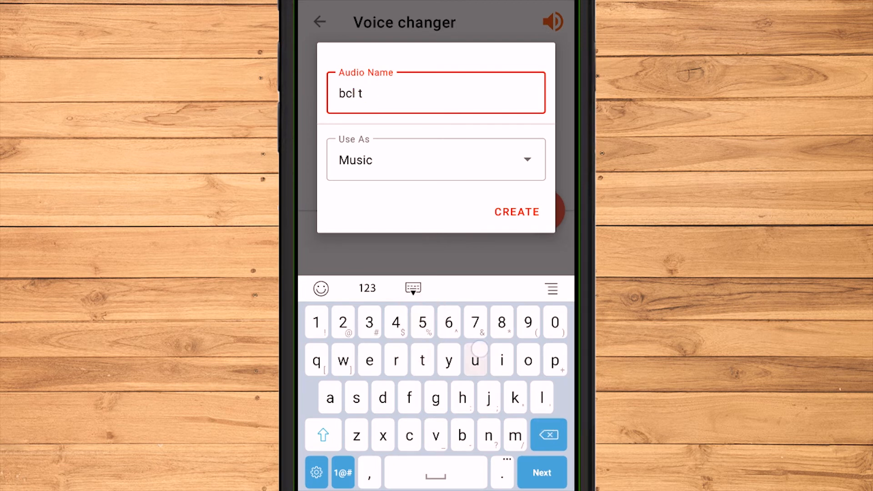
text(utor)
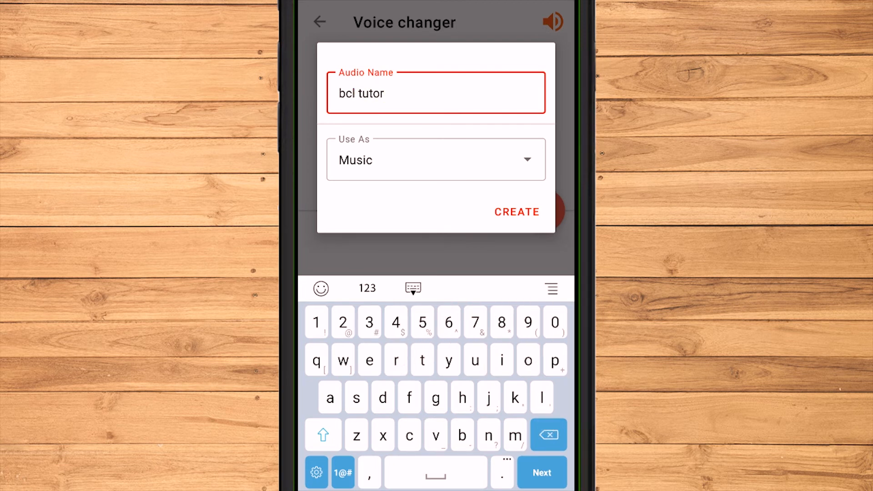
click(517, 212)
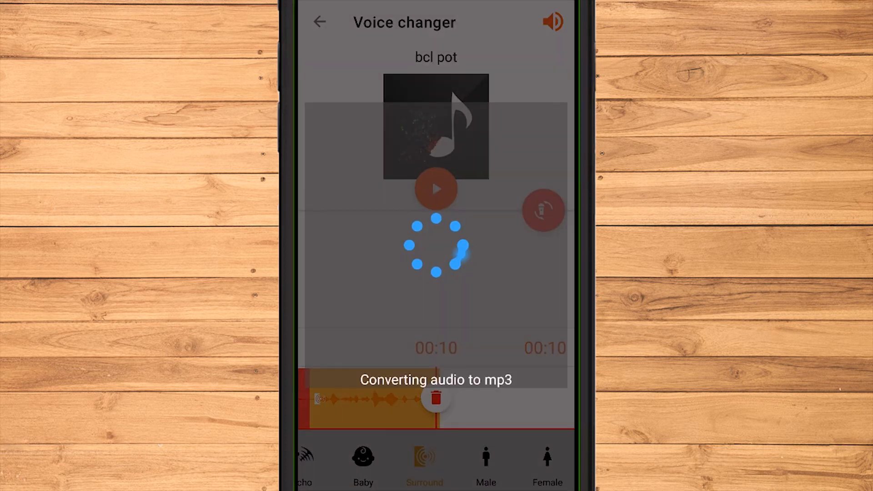